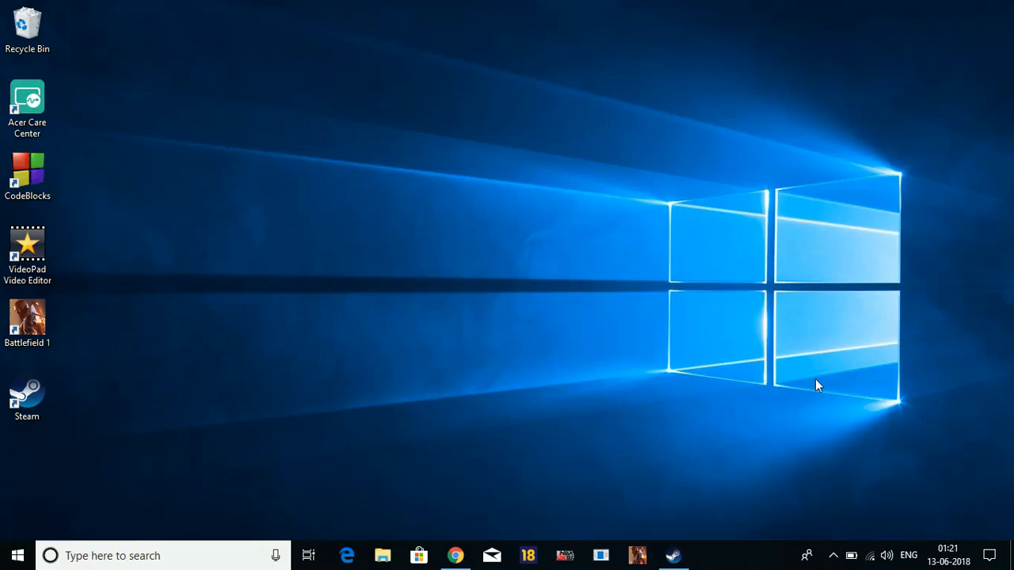
pyautogui.moveTo(766, 347)
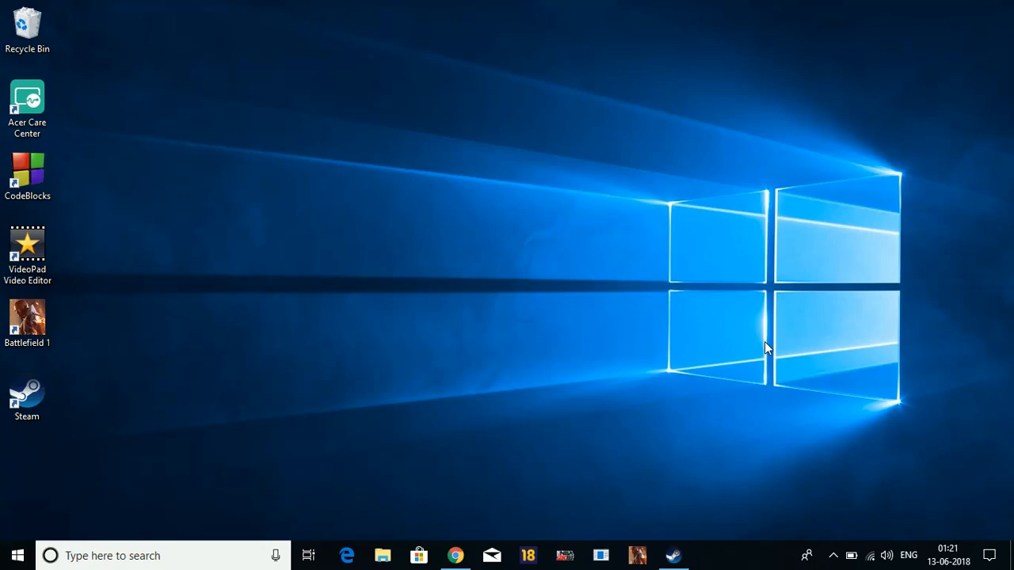
pyautogui.moveTo(751, 244)
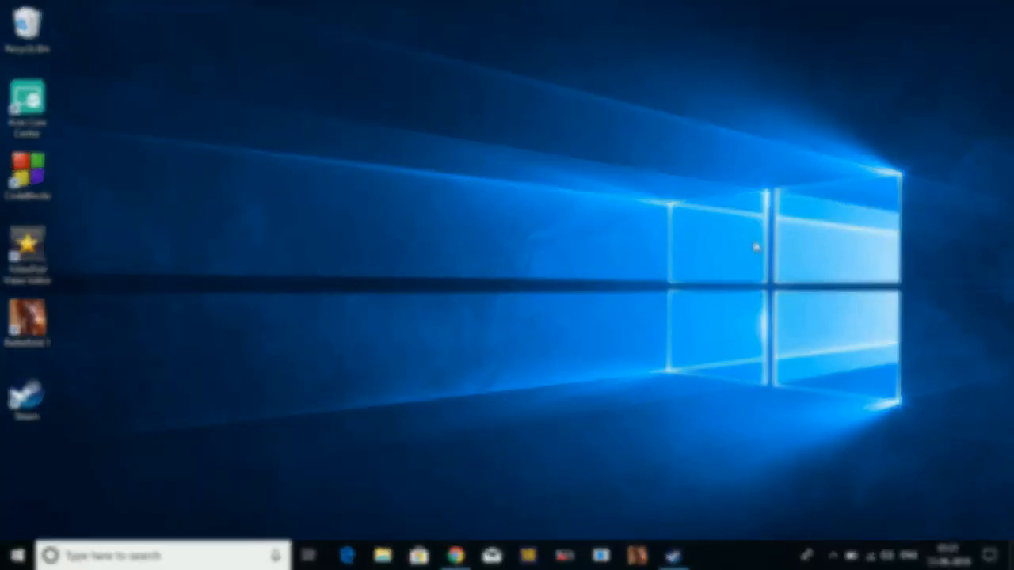
# - Read the 'Cant save my Game' thread down to reply #9, the 'Solution!!' post
pyautogui.click(455, 554)
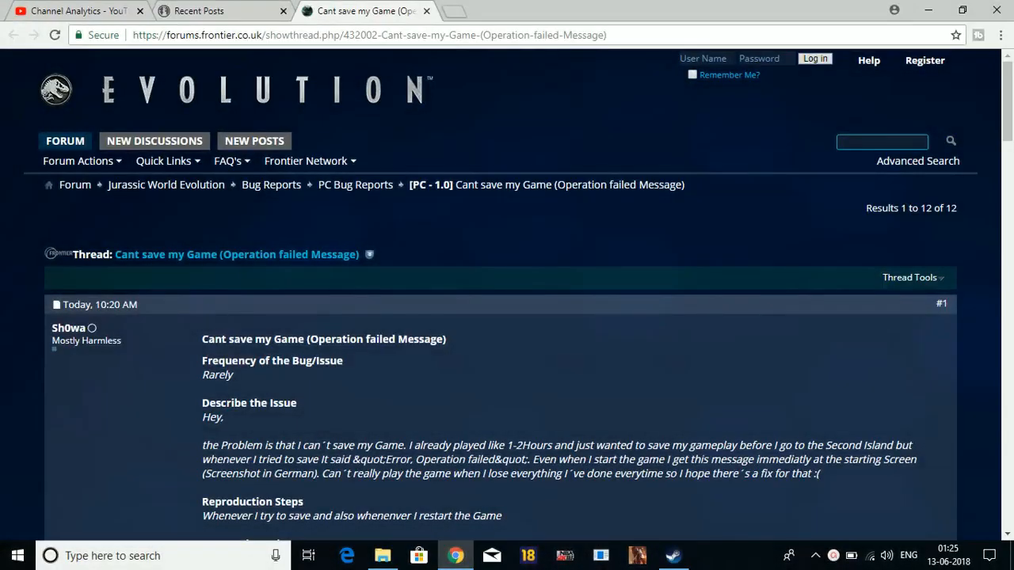
pyautogui.moveTo(203, 355)
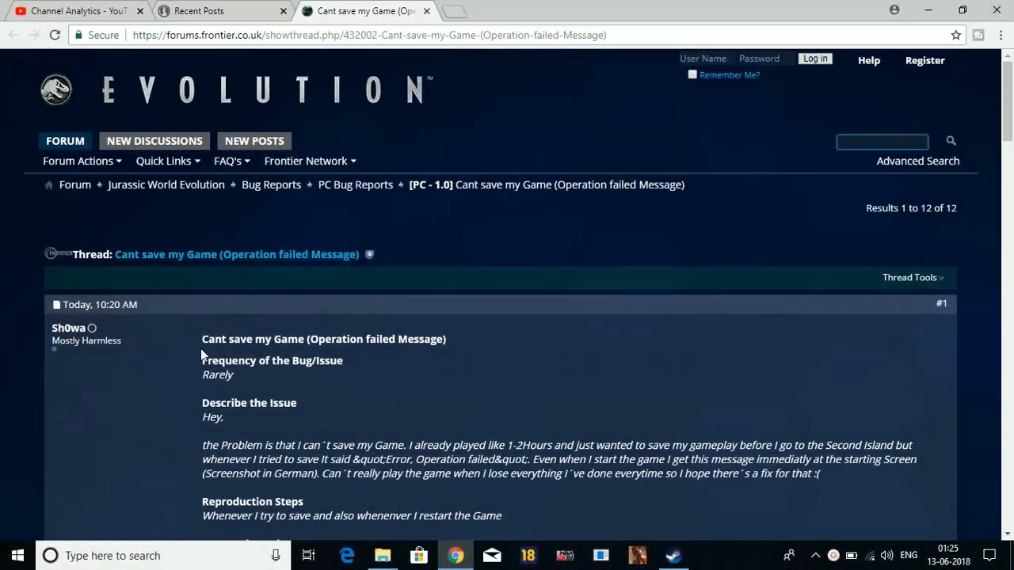
pyautogui.moveTo(279, 333)
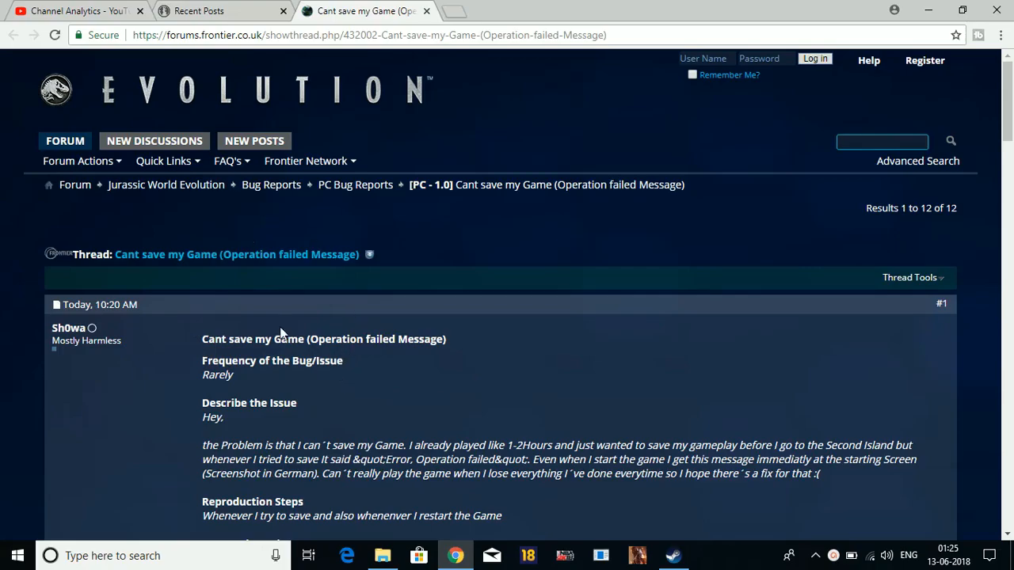
pyautogui.scroll(-3)
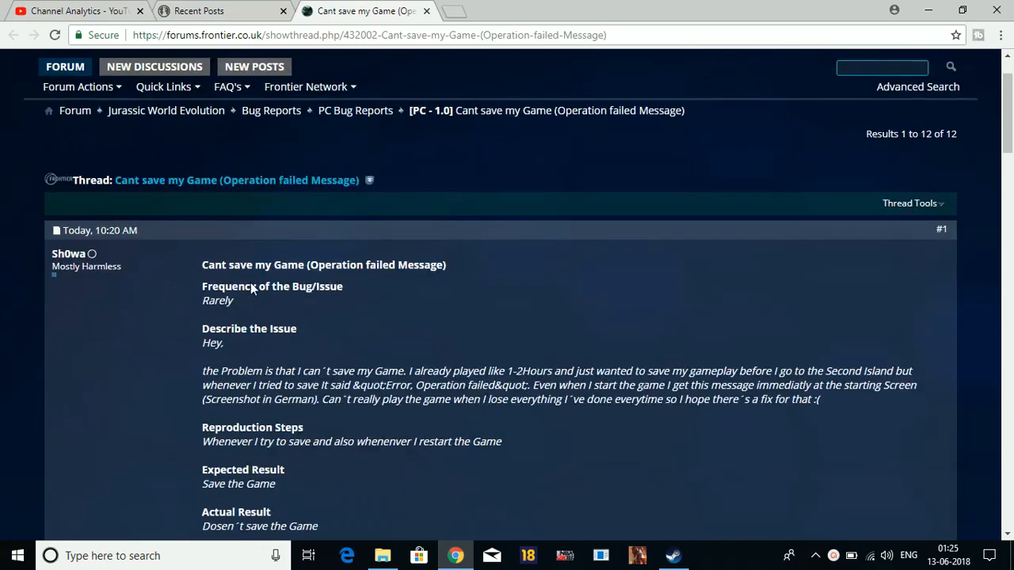
pyautogui.moveTo(335, 280)
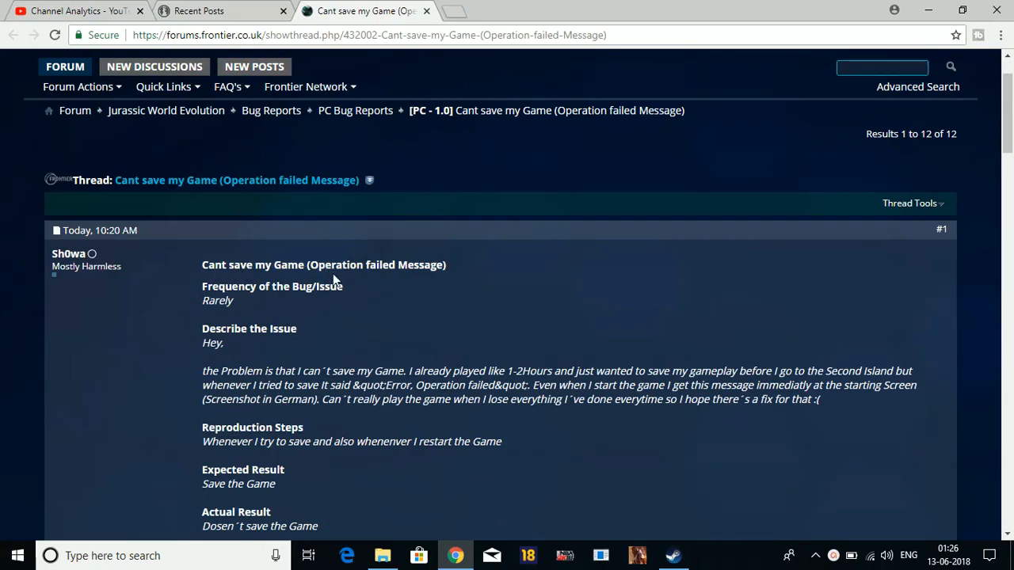
pyautogui.moveTo(314, 268)
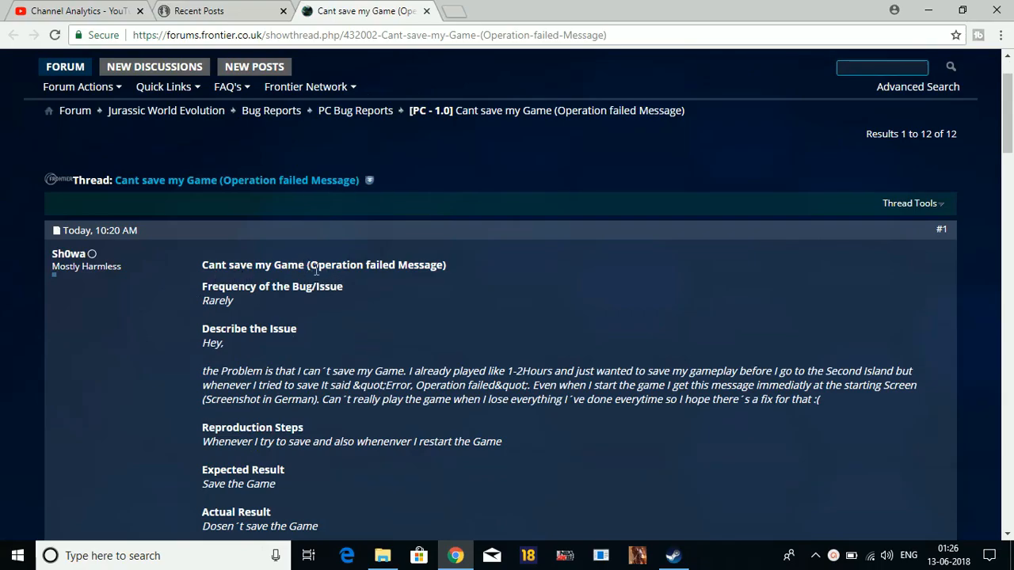
pyautogui.scroll(-3)
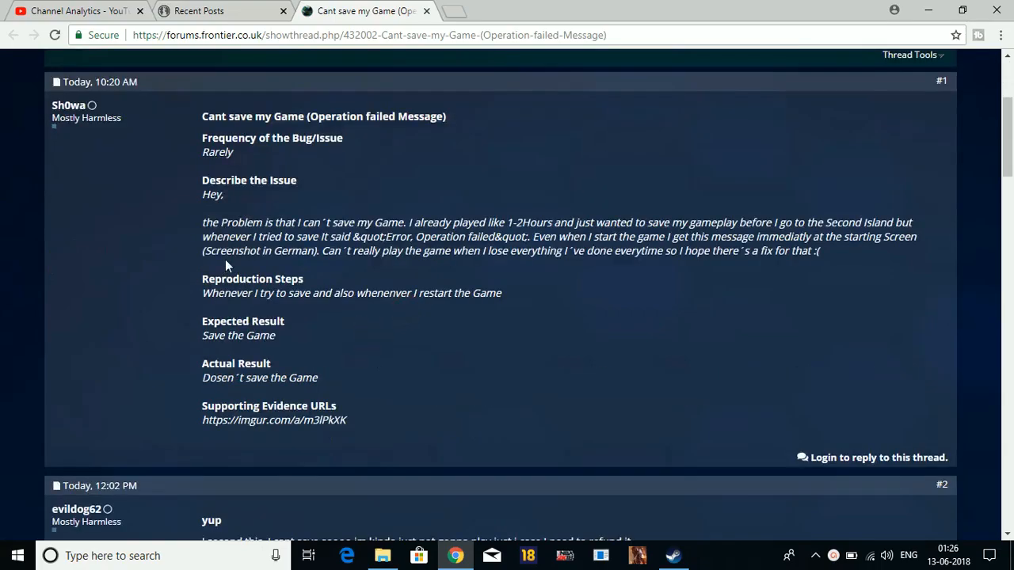
pyautogui.scroll(-3)
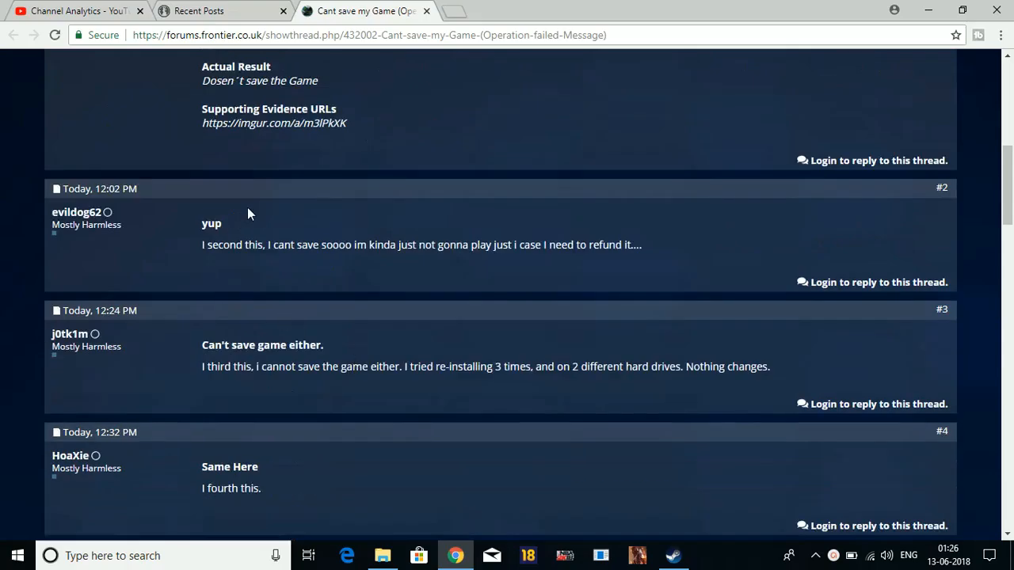
pyautogui.scroll(-3)
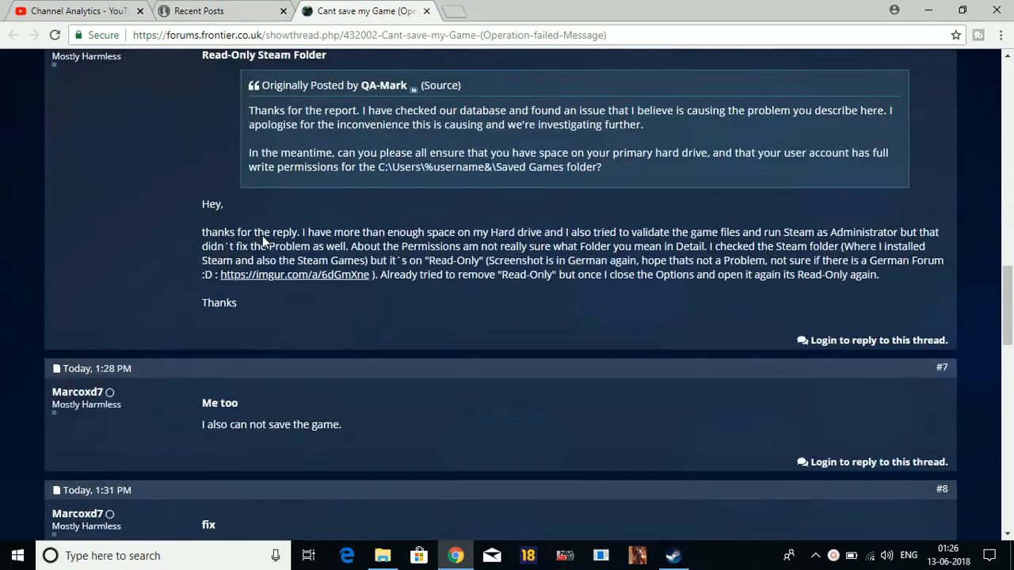
pyautogui.scroll(-3)
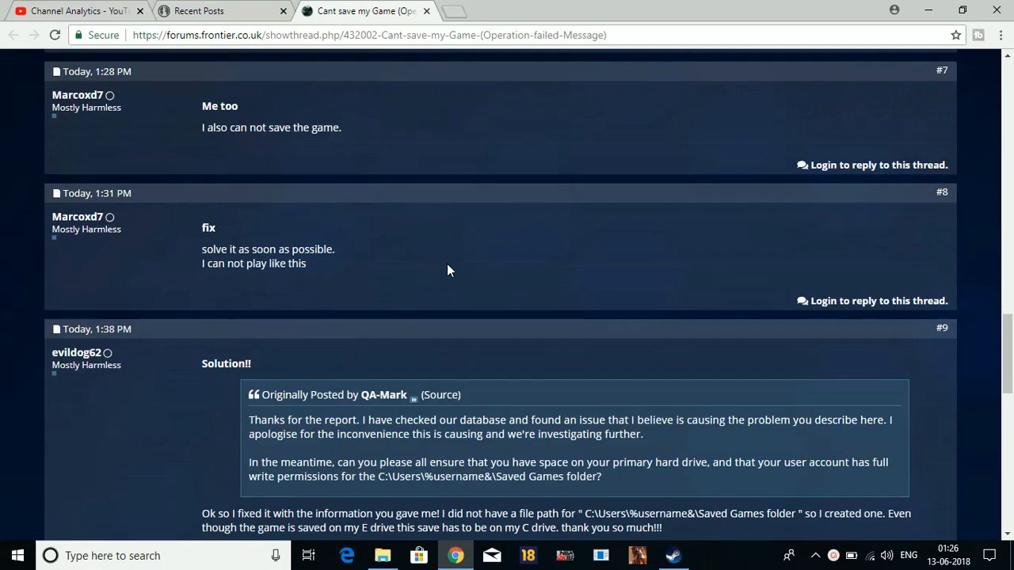
pyautogui.scroll(-3)
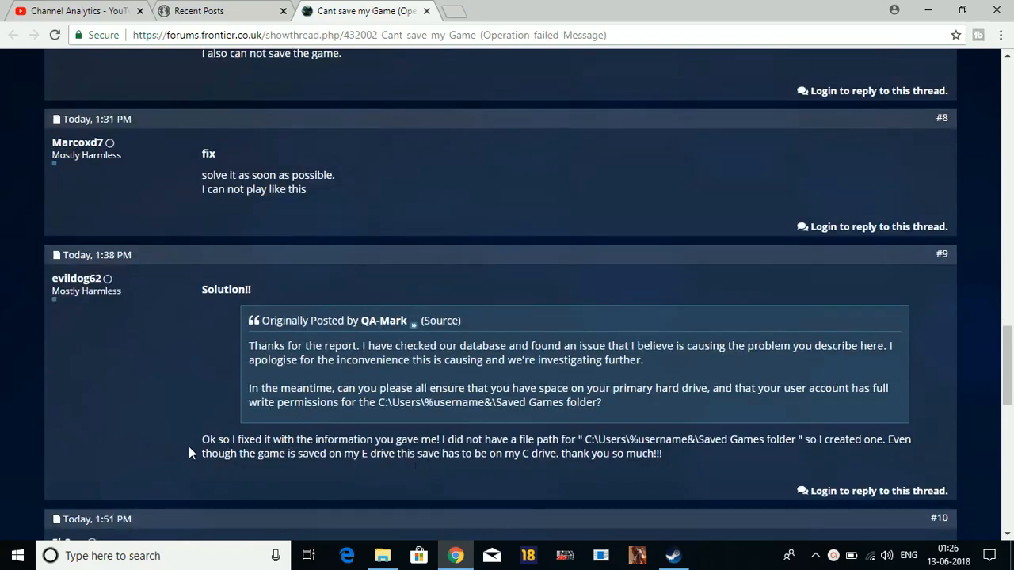
pyautogui.moveTo(201, 439); pyautogui.dragTo(666, 453)
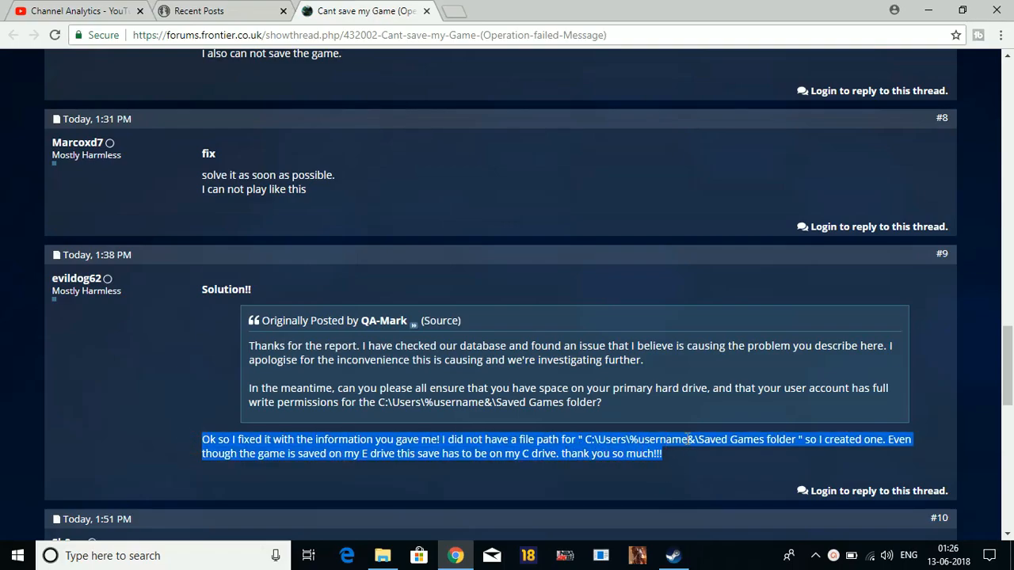
pyautogui.moveTo(855, 463)
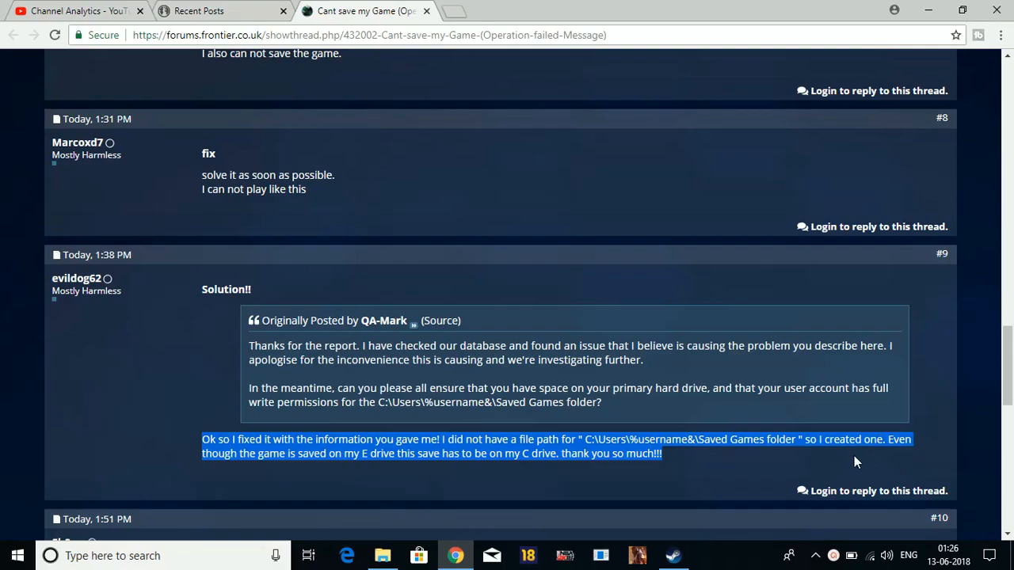
pyautogui.moveTo(330, 477)
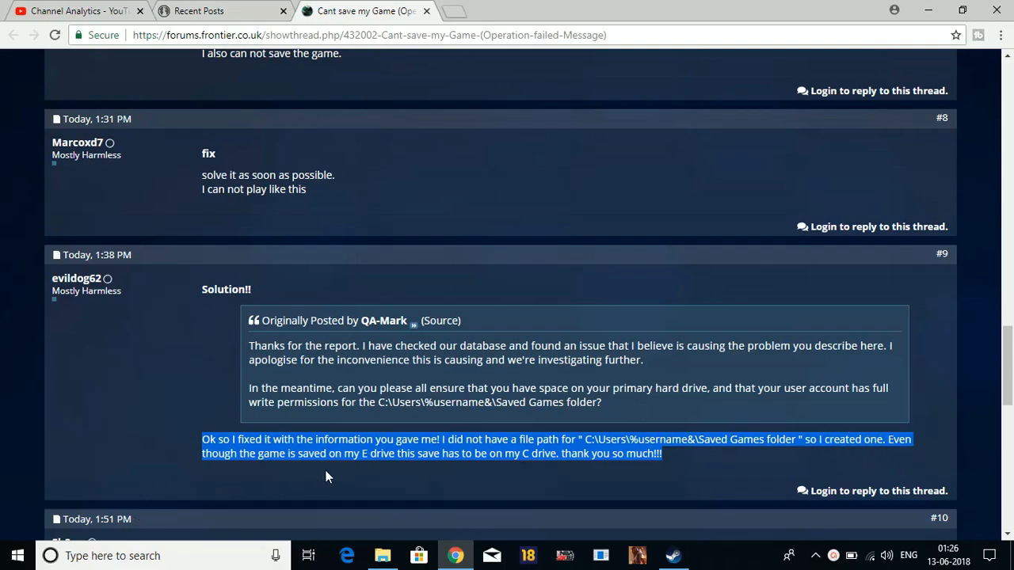
pyautogui.moveTo(458, 471)
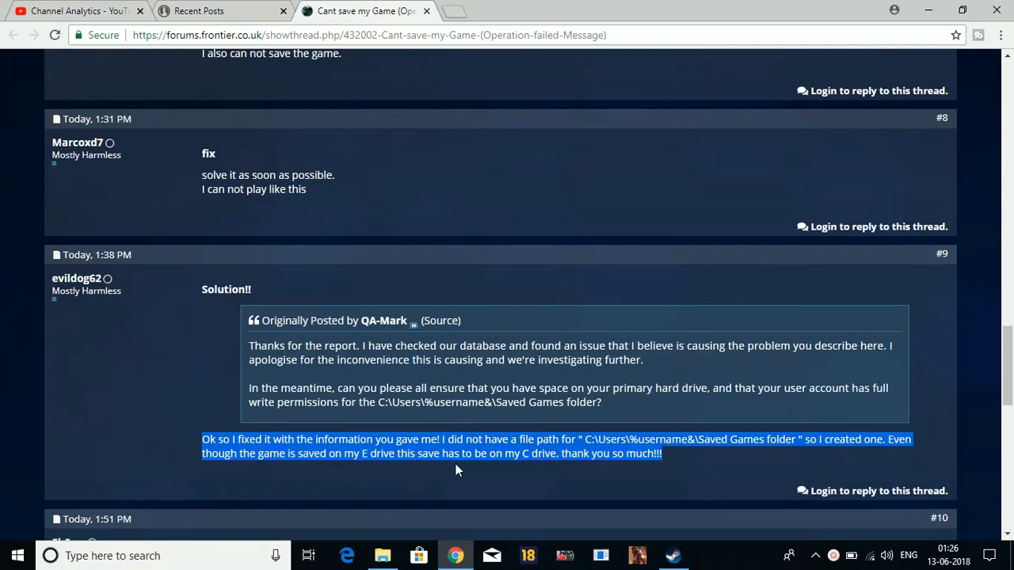
pyautogui.moveTo(702, 460)
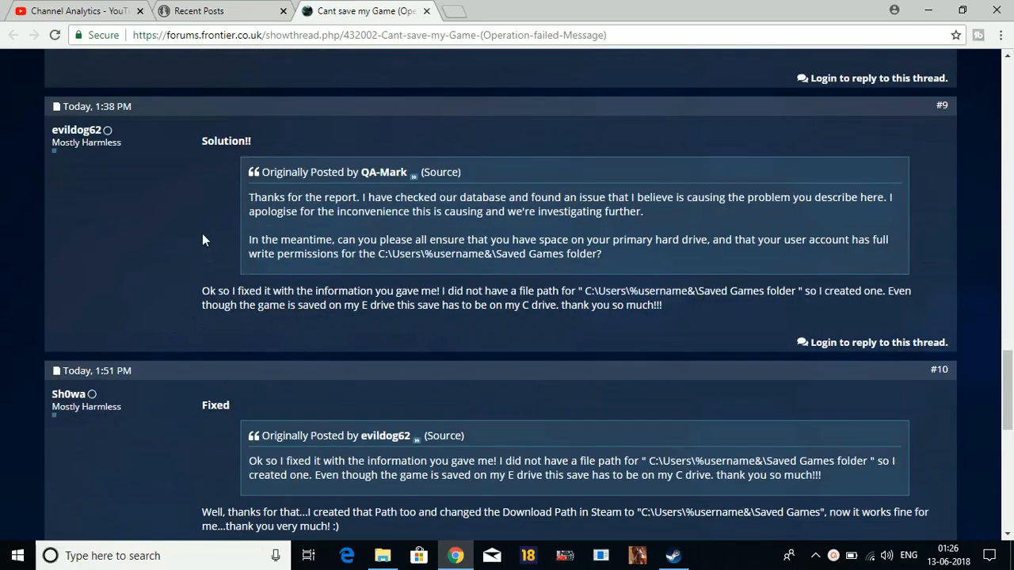
pyautogui.scroll(-3)
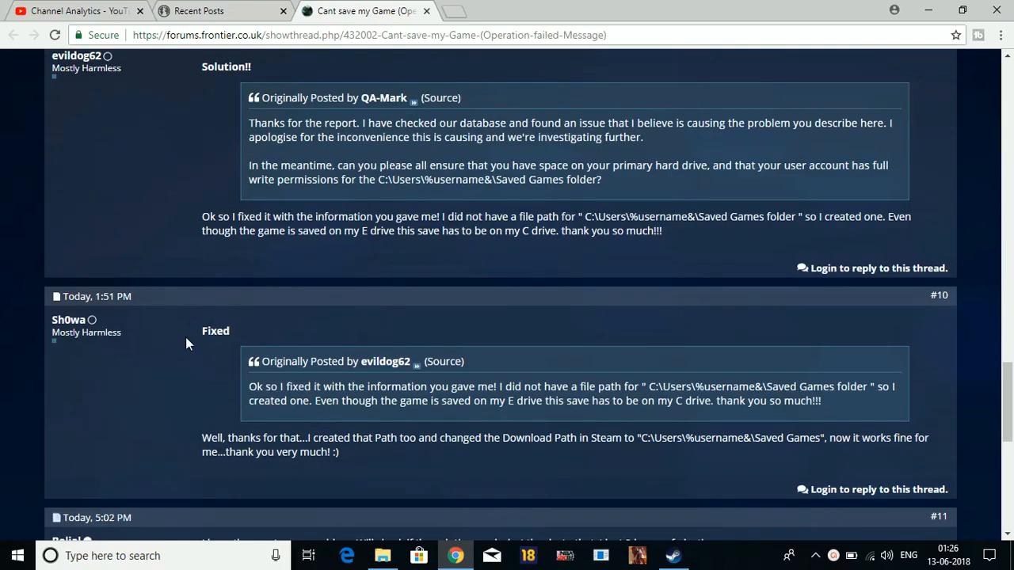
pyautogui.doubleClick(216, 331)
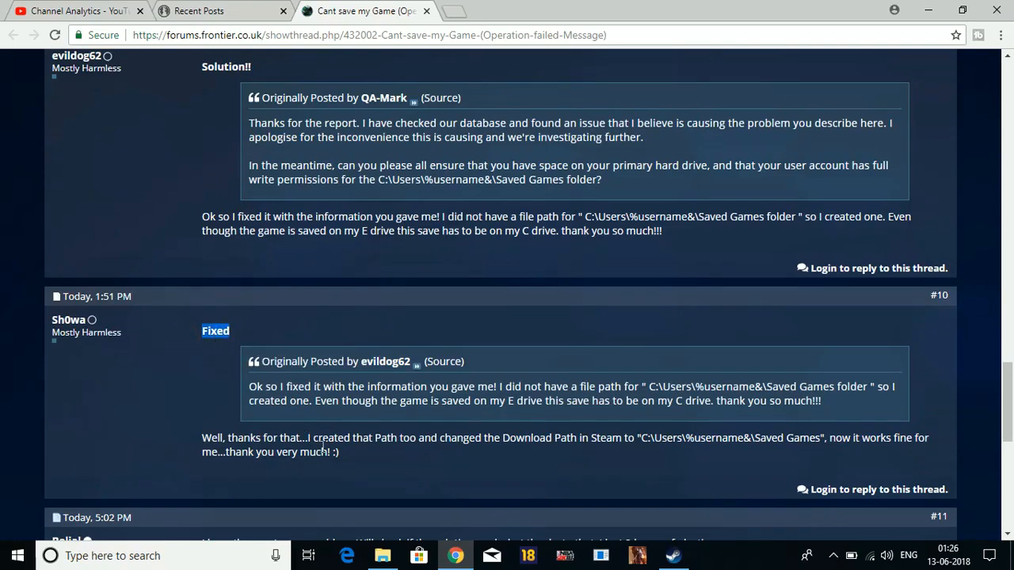
pyautogui.moveTo(586, 440)
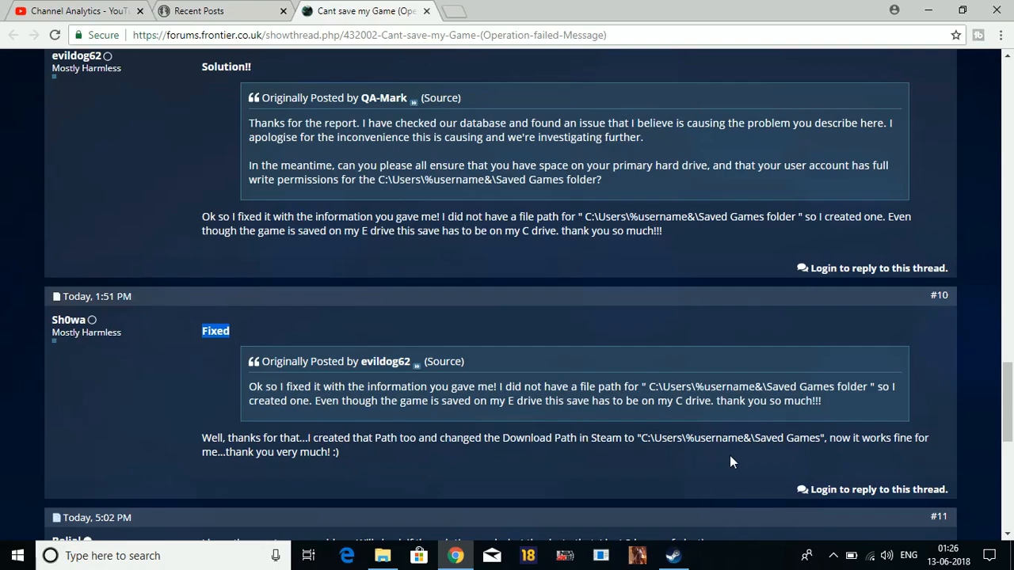
pyautogui.moveTo(858, 444)
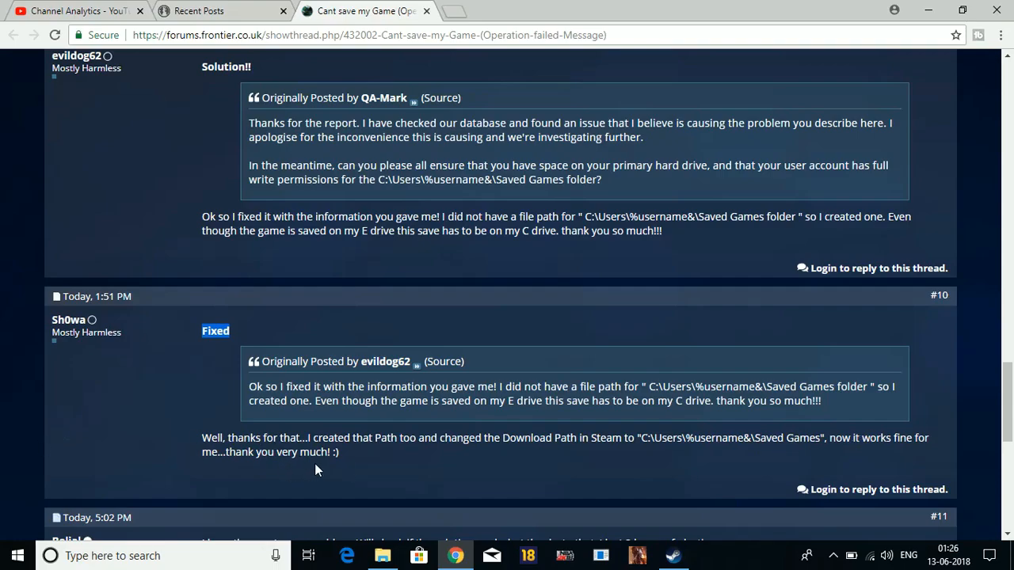
pyautogui.scroll(3)
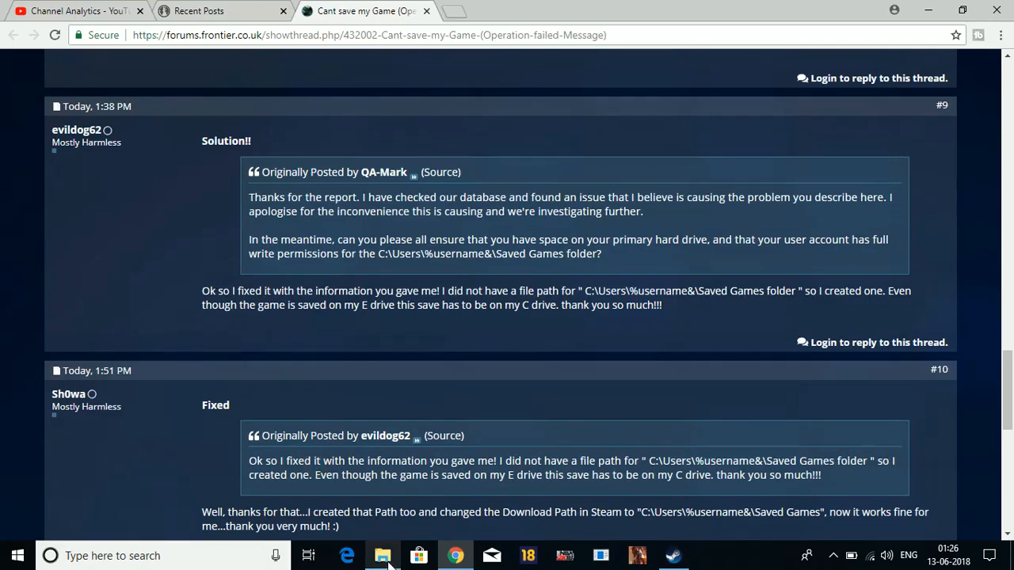
# - Browse This PC > C: > Users > personal folder and select the existing Saved Games folder
pyautogui.click(380, 556)
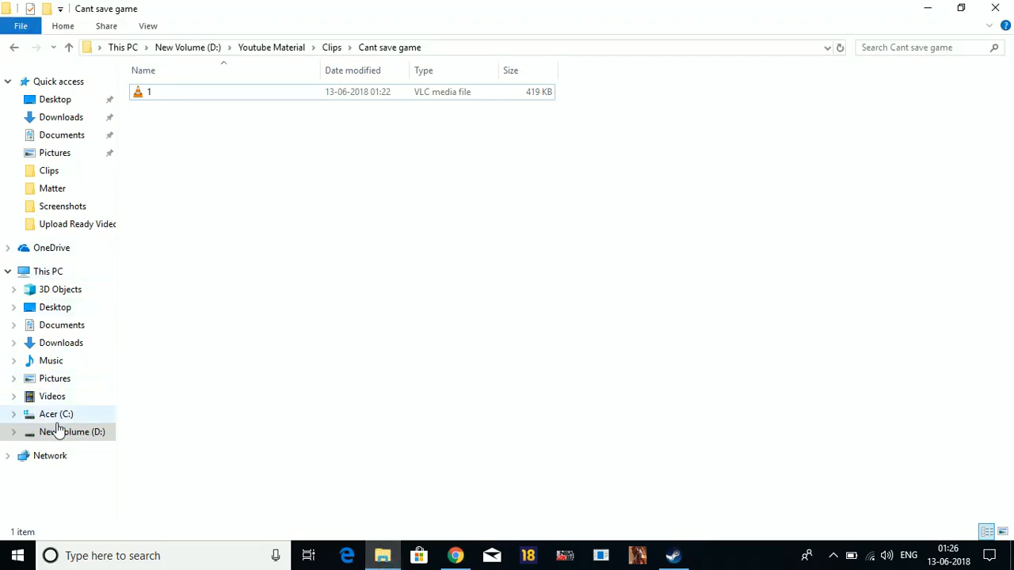
pyautogui.click(55, 415)
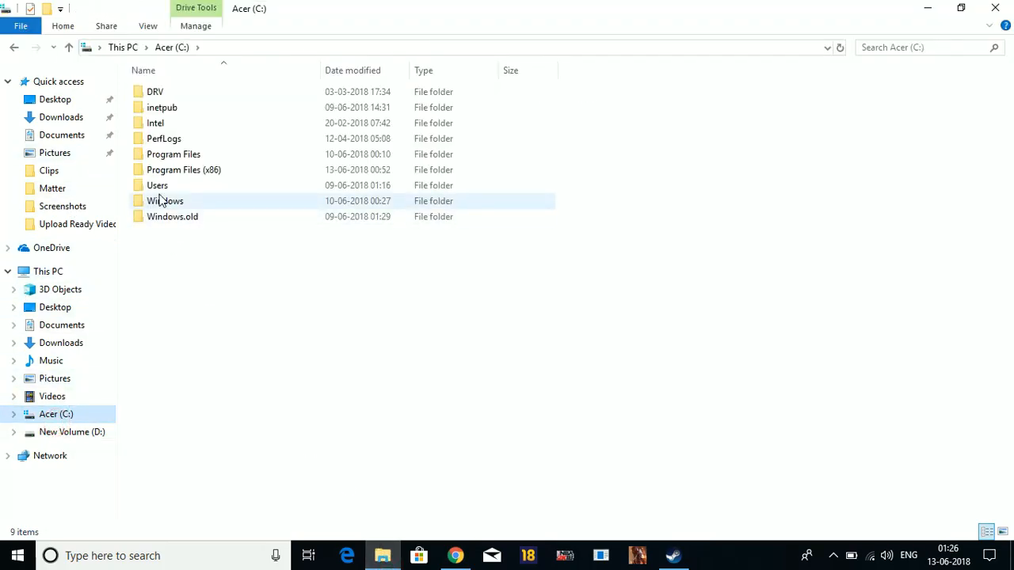
pyautogui.doubleClick(157, 185)
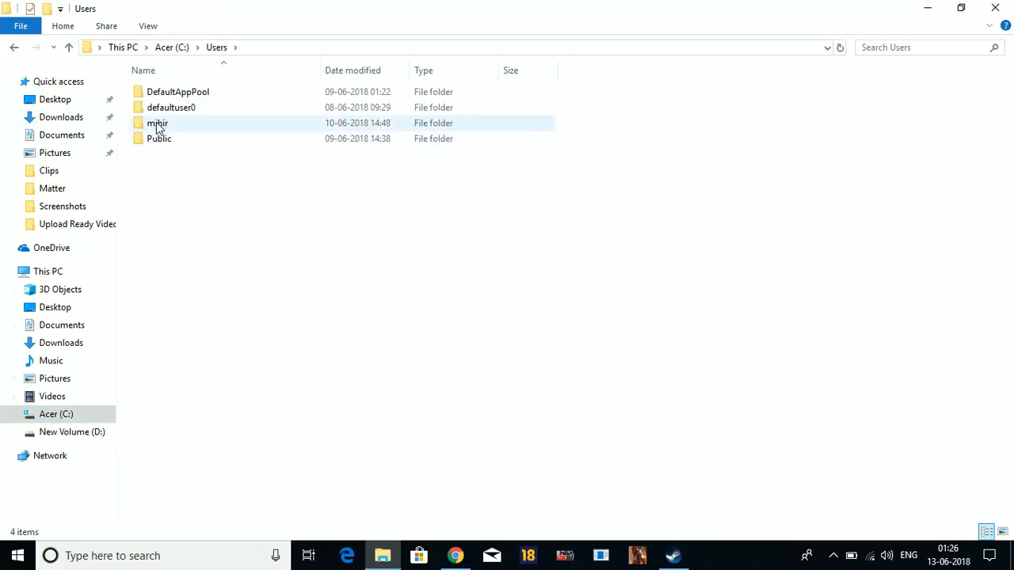
pyautogui.click(156, 124)
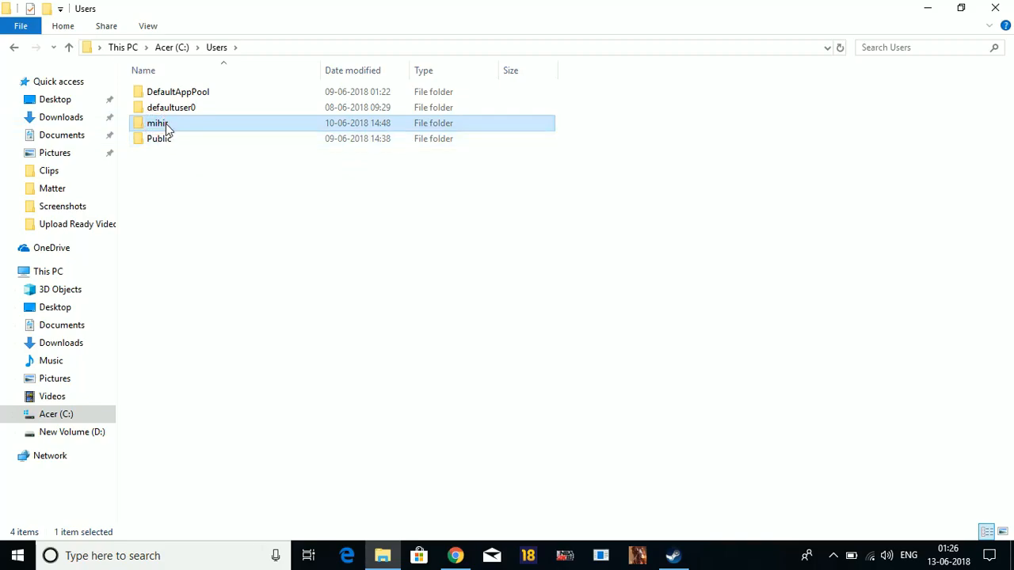
pyautogui.doubleClick(155, 124)
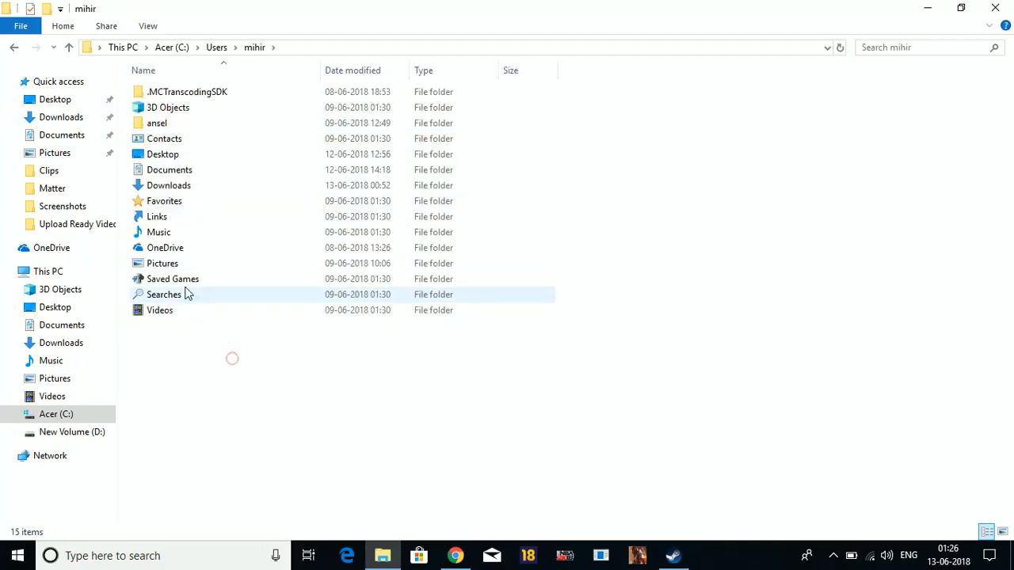
pyautogui.click(172, 279)
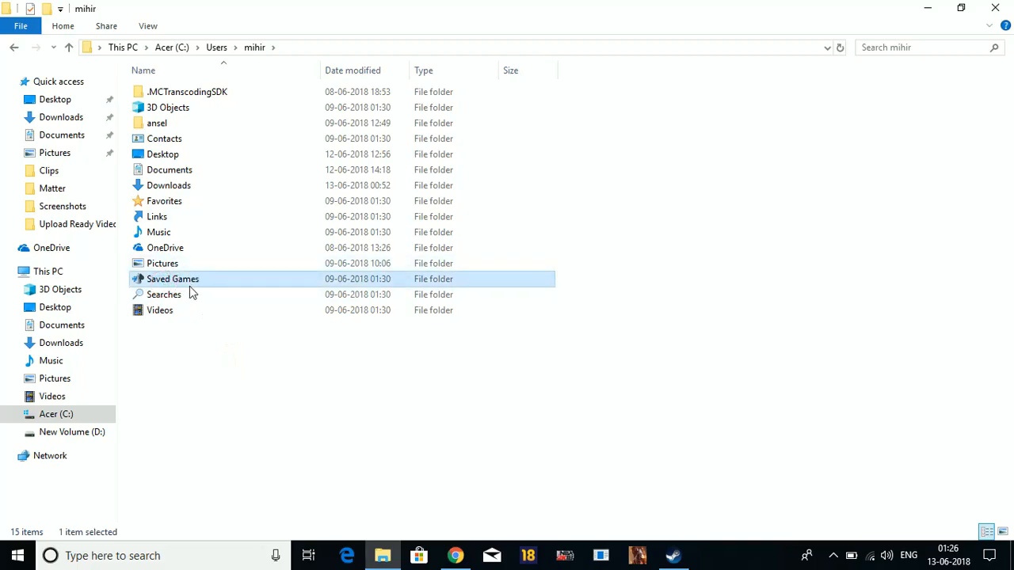
pyautogui.moveTo(220, 263)
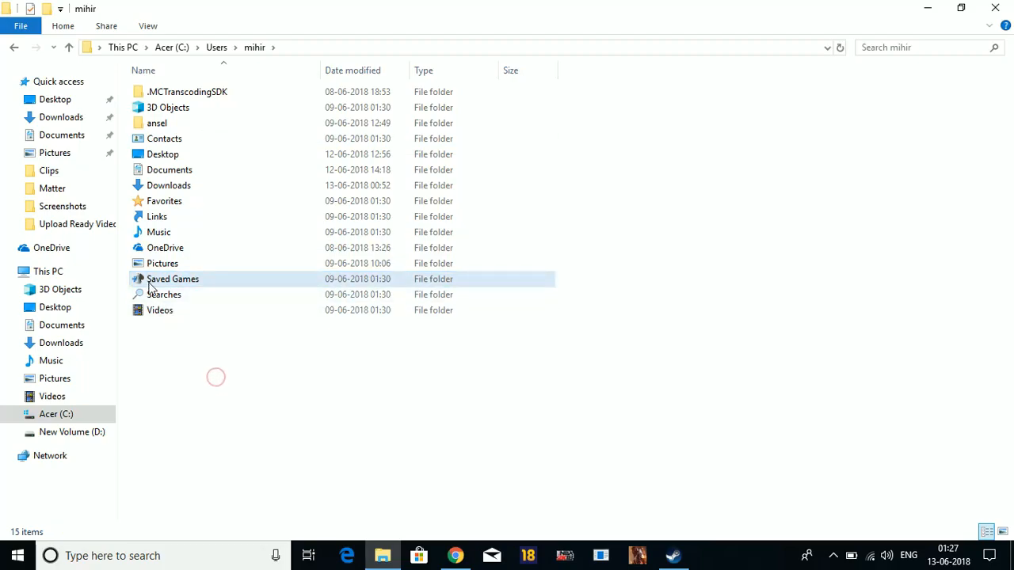
pyautogui.click(173, 278)
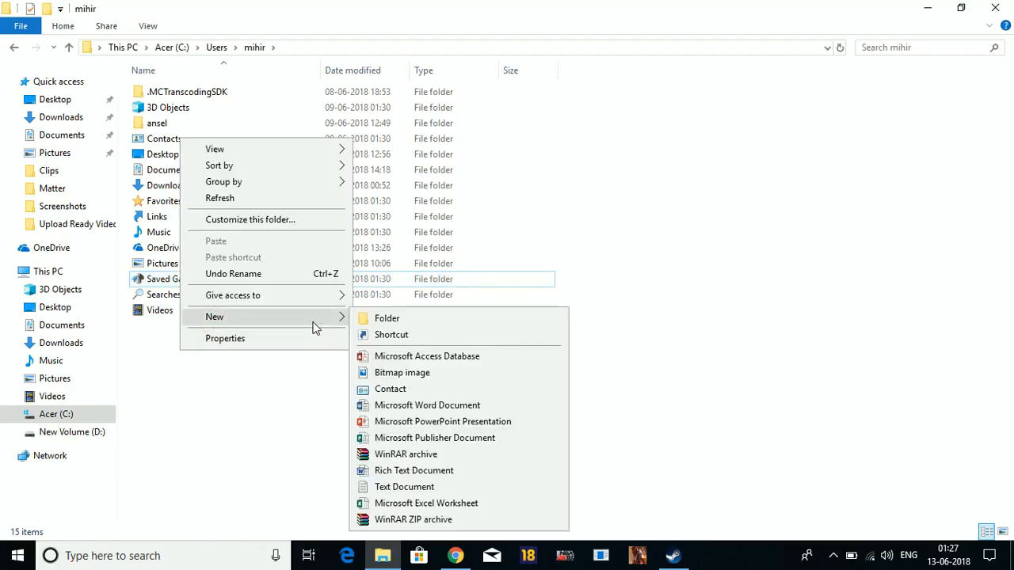
pyautogui.click(387, 319)
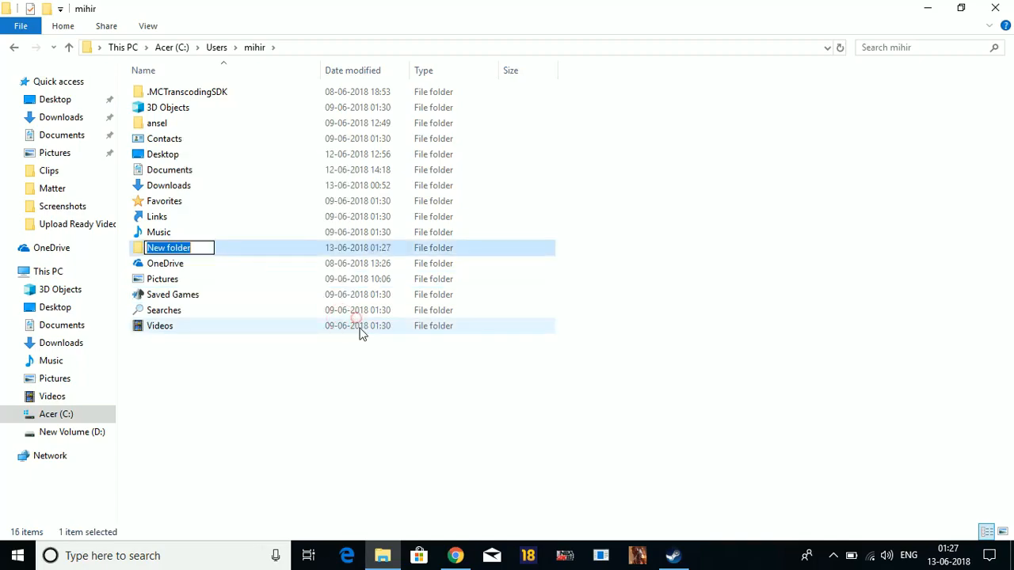
pyautogui.write('saved games')
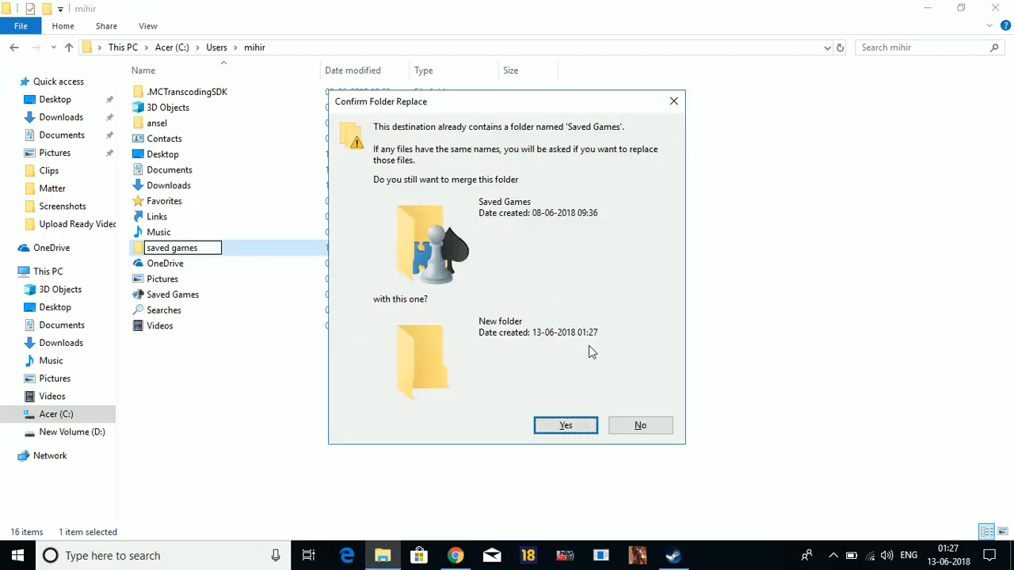
pyautogui.moveTo(631, 428)
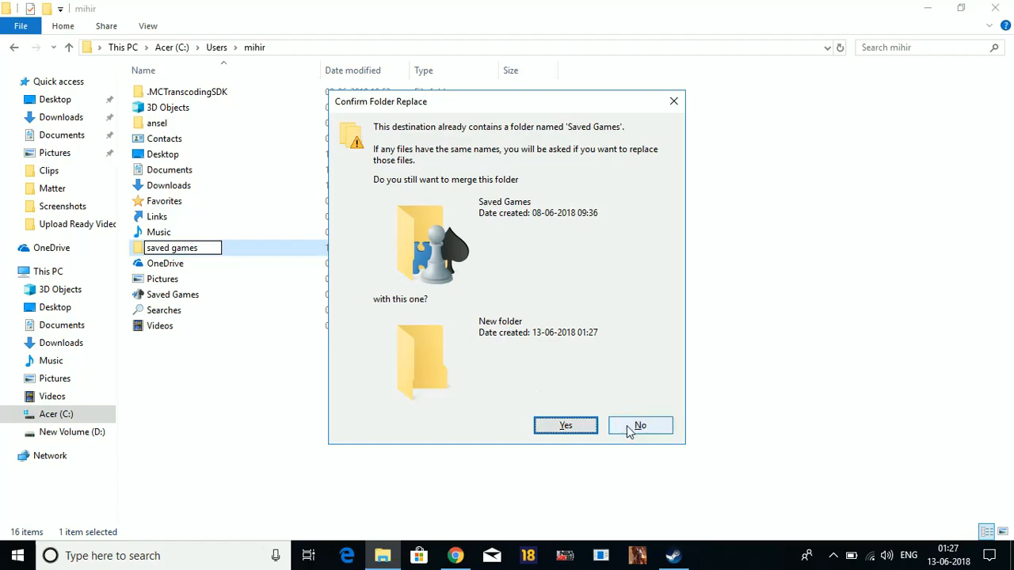
pyautogui.click(640, 425)
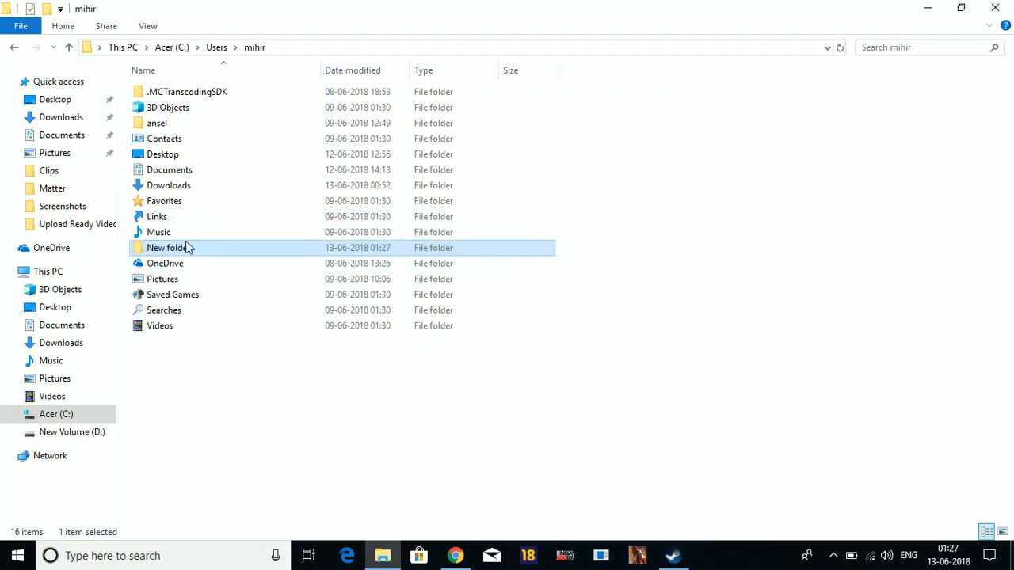
pyautogui.press('Delete')
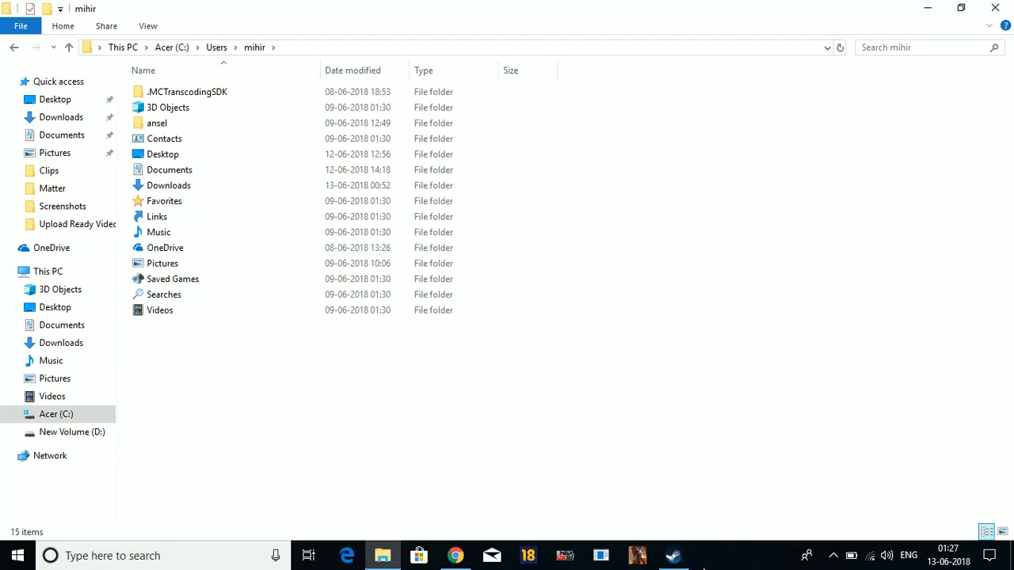
# - Bring Steam forward and reach its Settings from the Steam menu
pyautogui.click(671, 554)
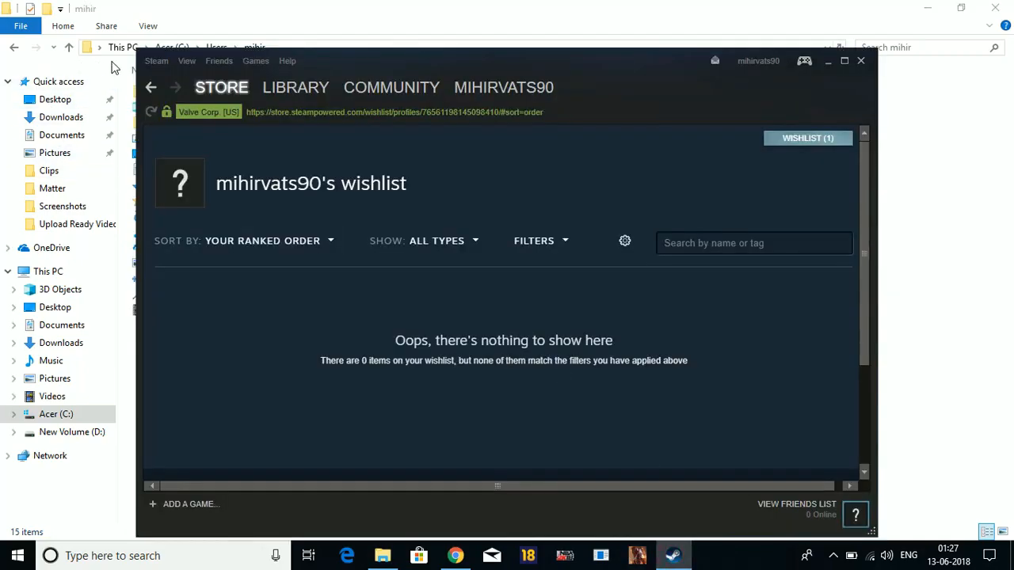
pyautogui.click(156, 60)
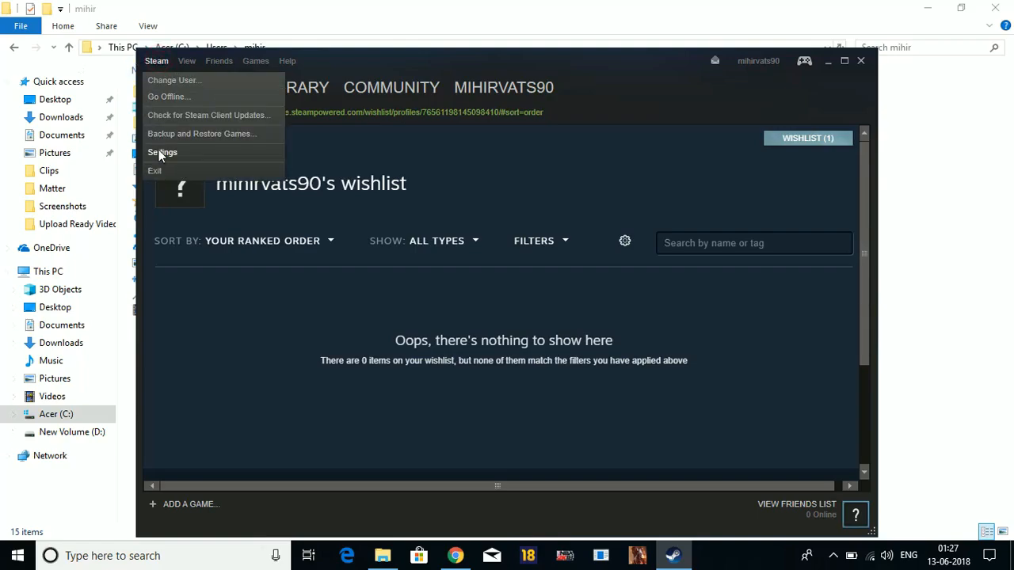
pyautogui.click(161, 152)
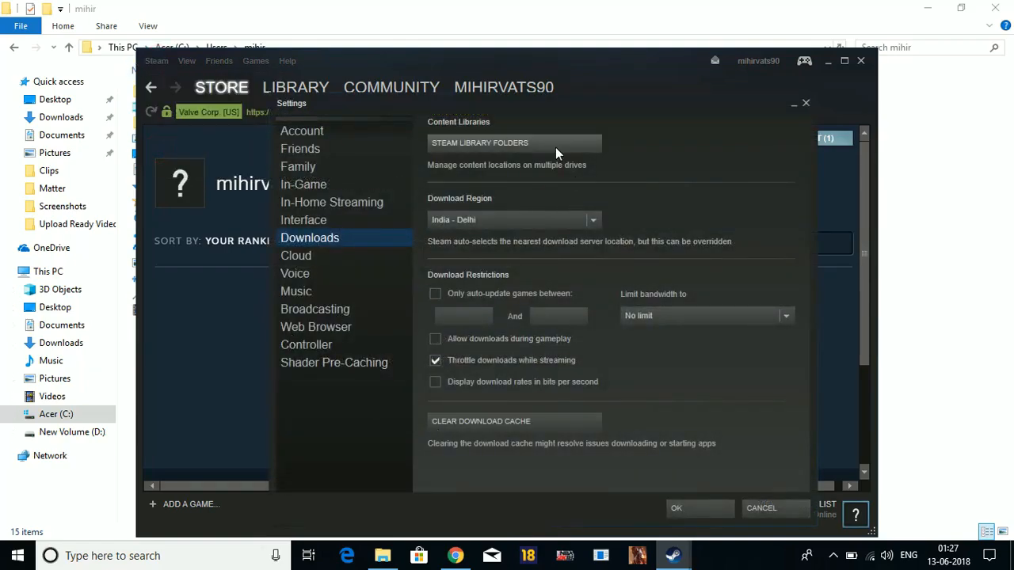
pyautogui.moveTo(370, 241)
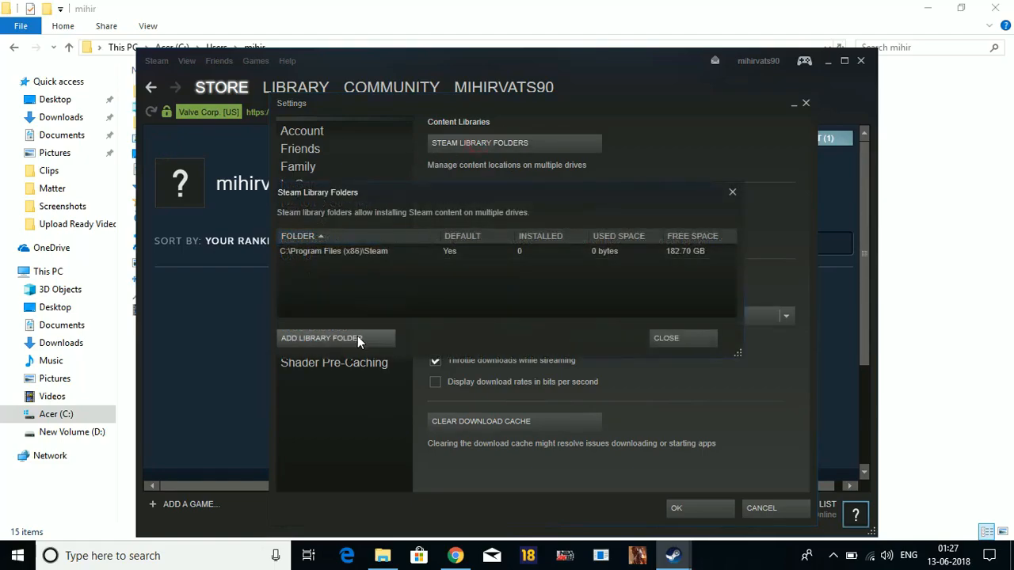
# - Add C:\Users\<user>\Saved Games as a new Steam library folder
pyautogui.click(332, 339)
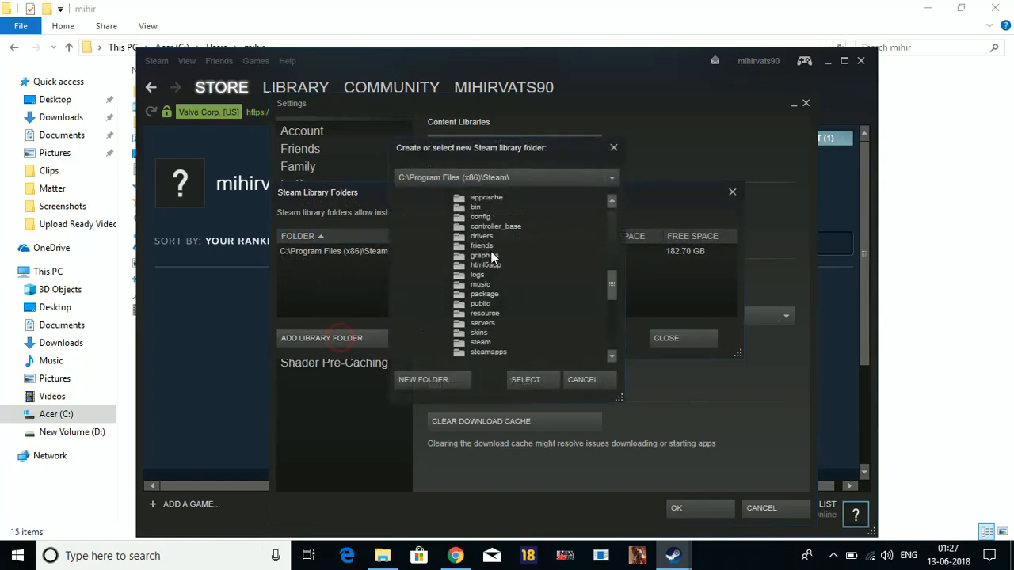
pyautogui.scroll(-3)
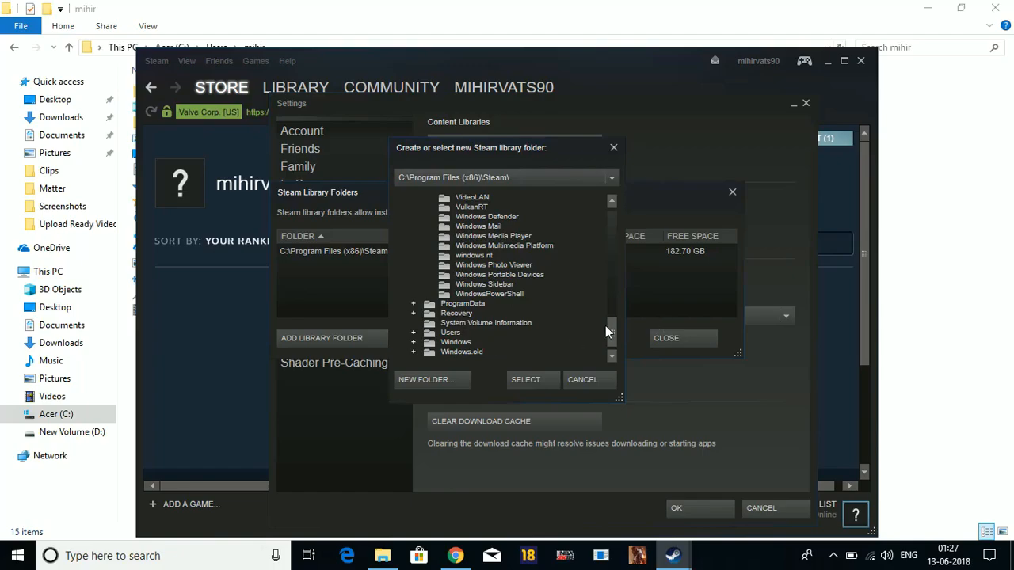
pyautogui.click(450, 333)
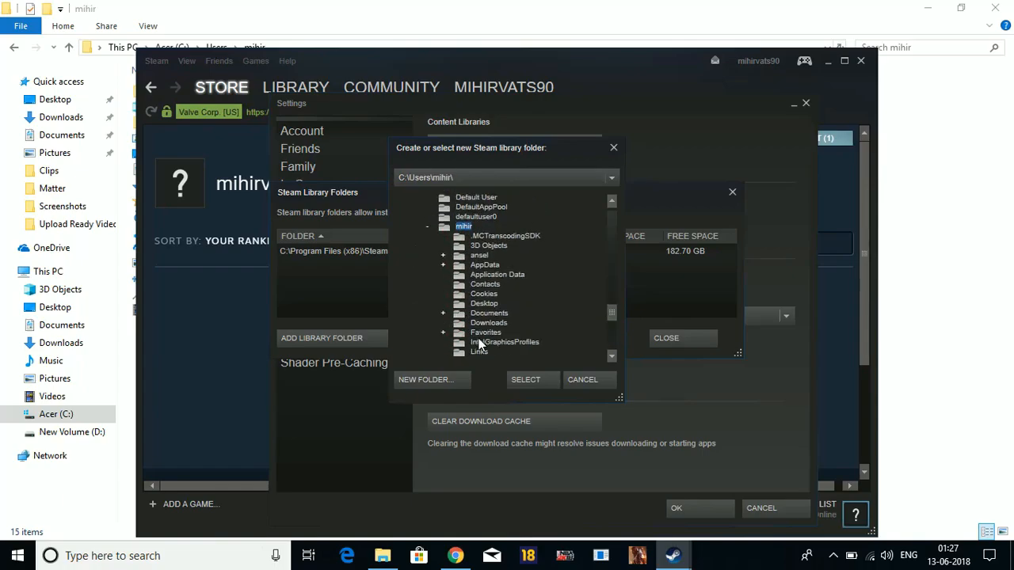
pyautogui.scroll(-3)
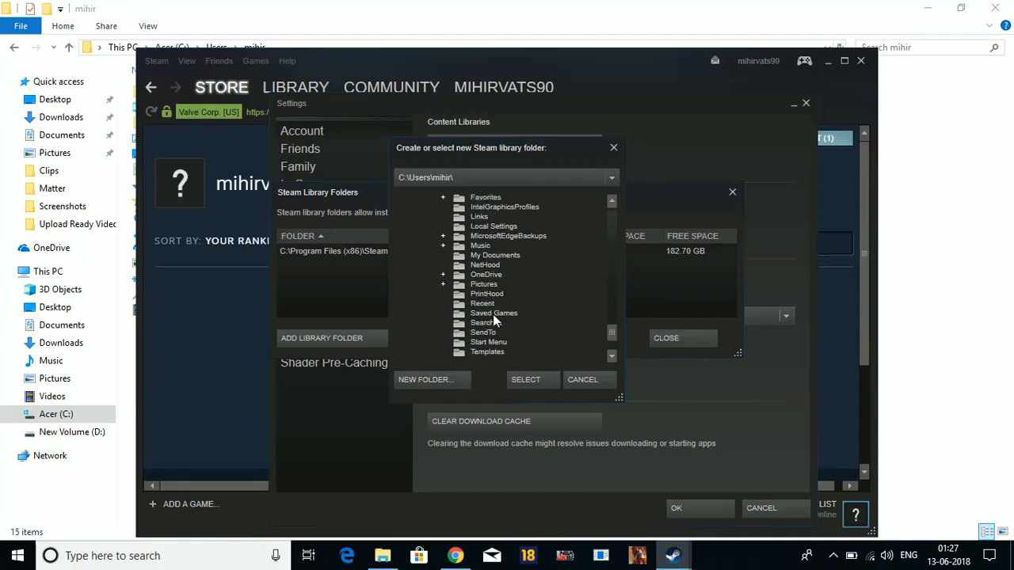
pyautogui.click(494, 313)
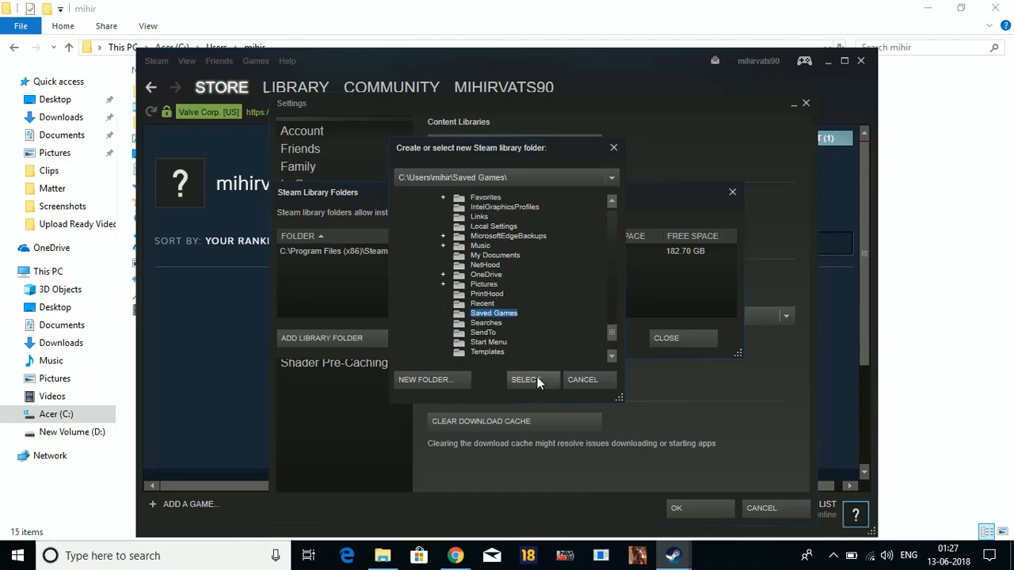
pyautogui.click(526, 380)
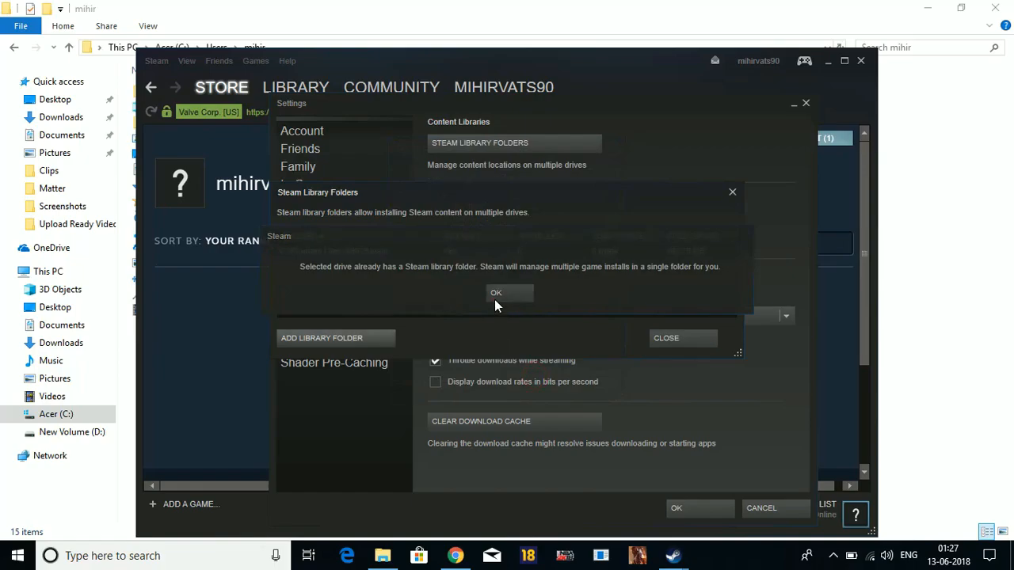
# - Acknowledge the drive-already-has-a-library and restart notices, then minimize Chrome to the desktop
pyautogui.click(496, 293)
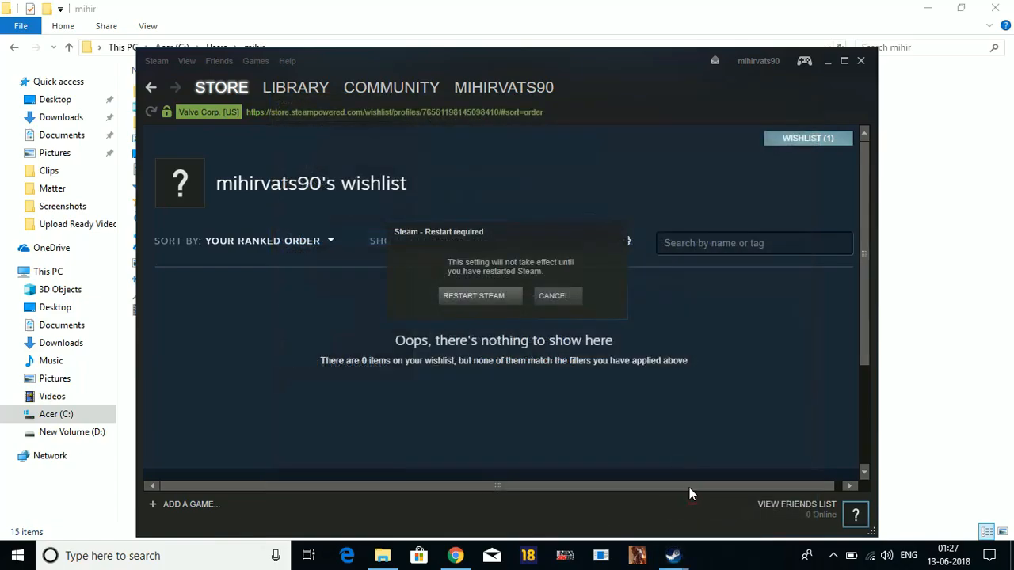
pyautogui.click(554, 296)
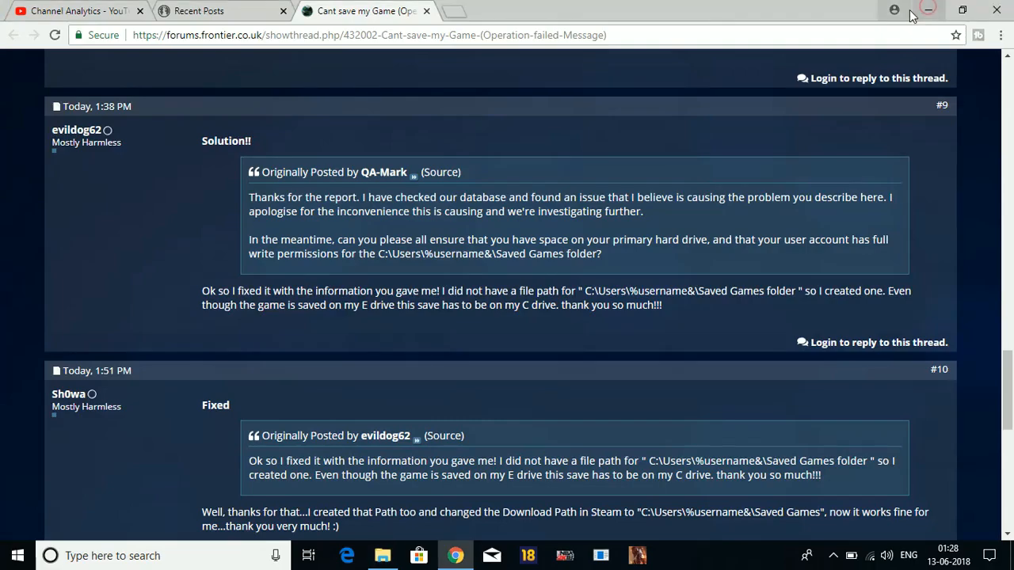
pyautogui.click(939, 10)
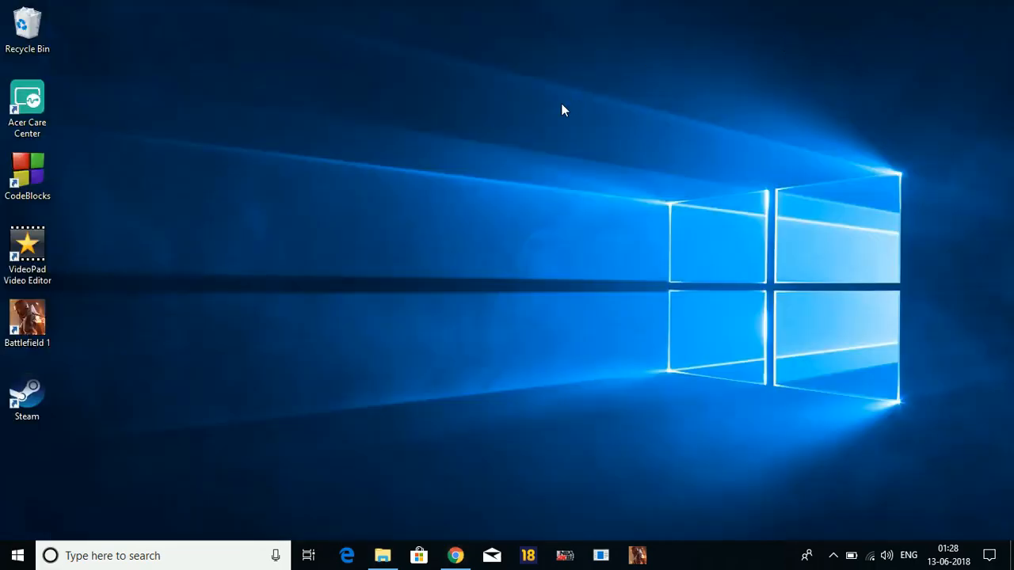